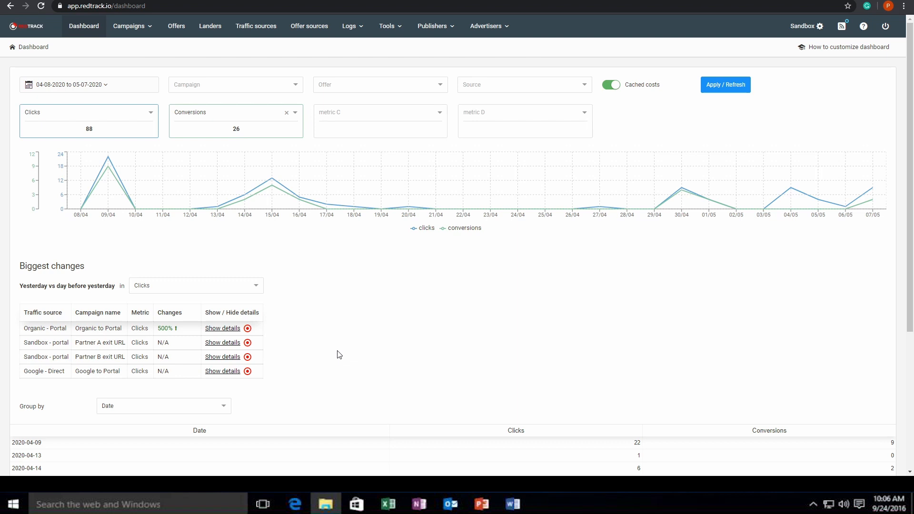
{"action": "mouse_move", "coordinate": [149, 48]}
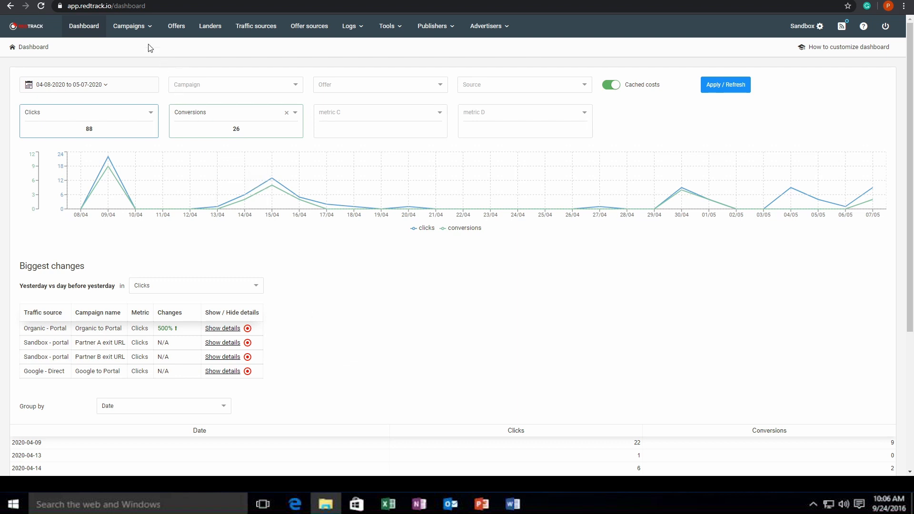
Step: Open the Test_1 campaign's edit form from the Campaigns list
{"action": "left_click", "coordinate": [129, 26]}
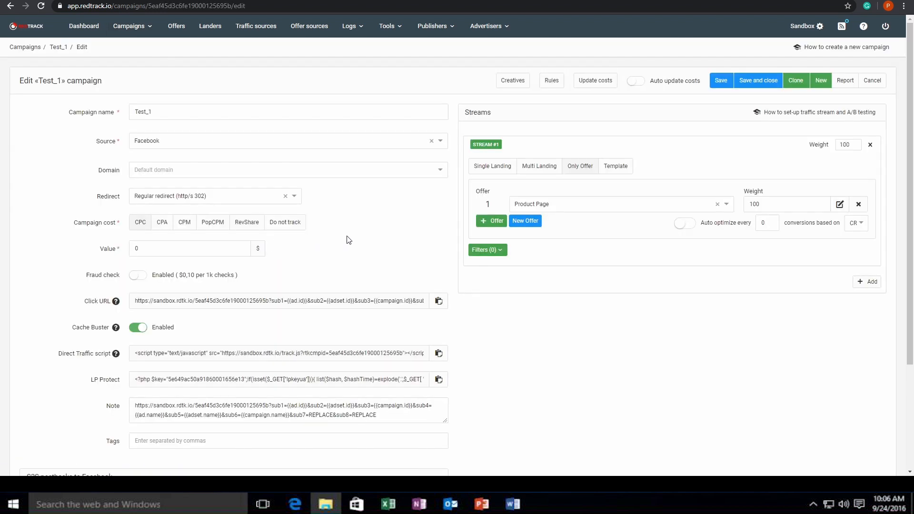
{"action": "mouse_move", "coordinate": [379, 219]}
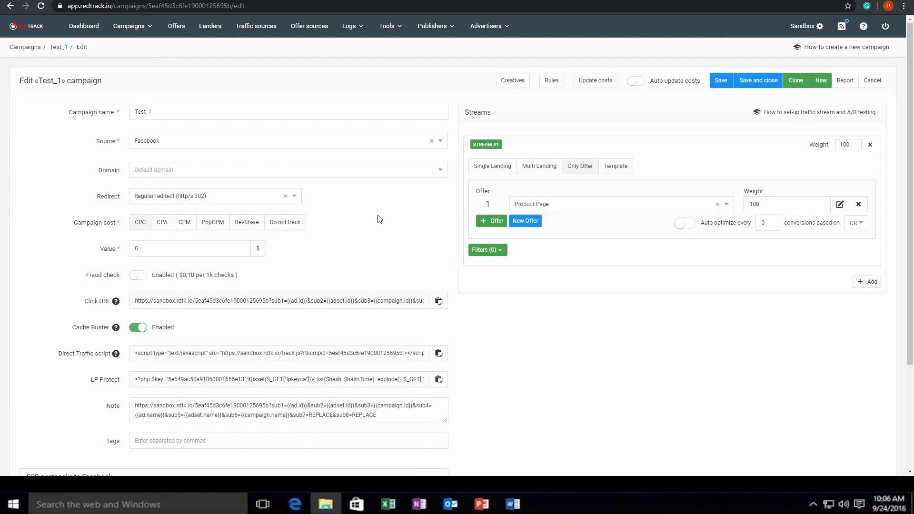
{"action": "mouse_move", "coordinate": [346, 145]}
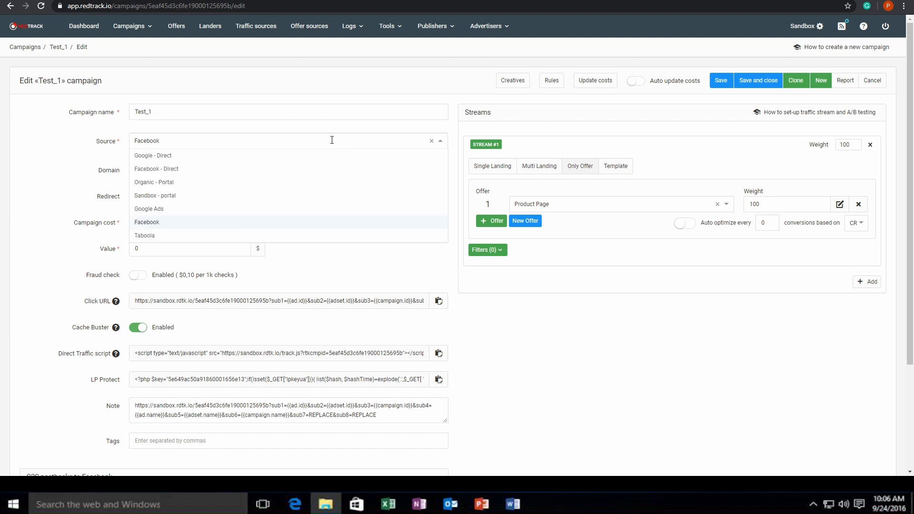
{"action": "mouse_move", "coordinate": [164, 133]}
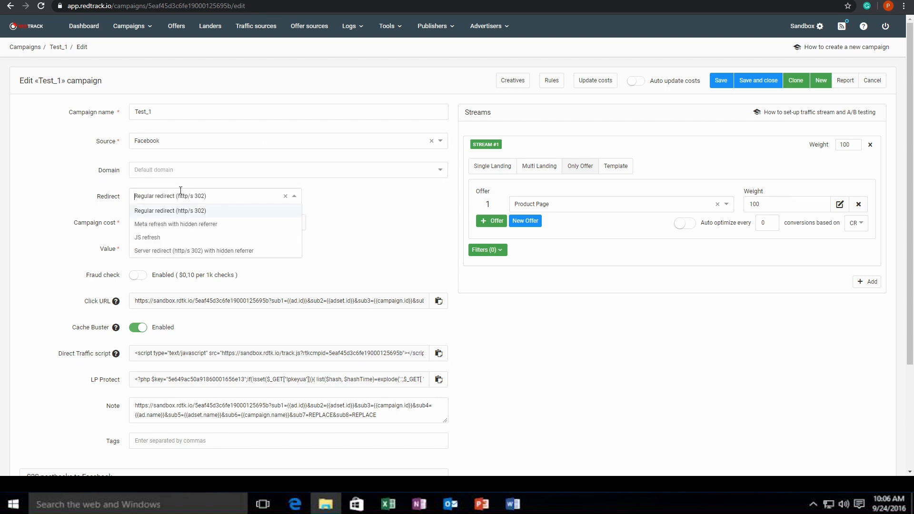
{"action": "mouse_move", "coordinate": [193, 250]}
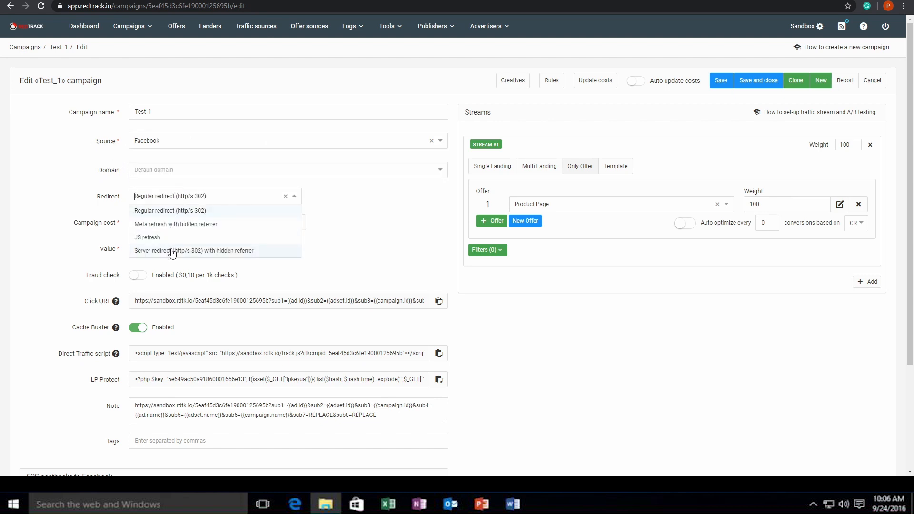
{"action": "mouse_move", "coordinate": [107, 211]}
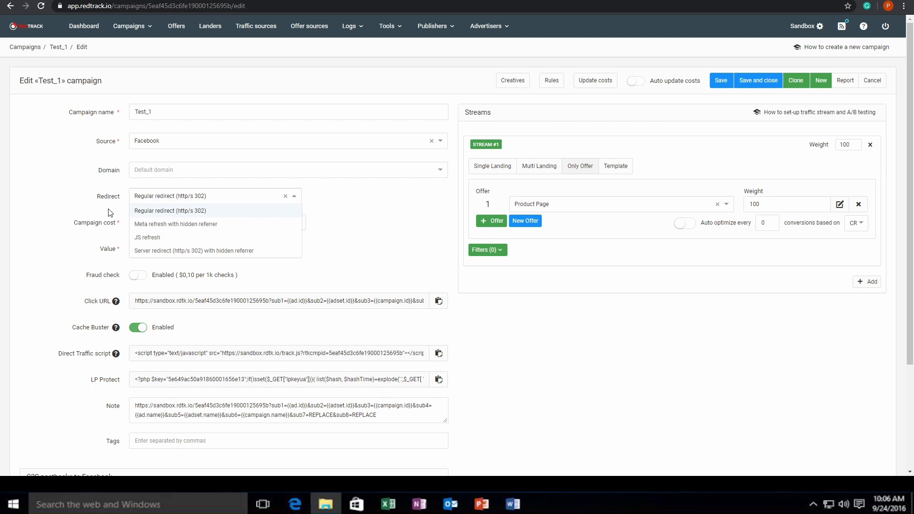
Step: Show the redirect type choices for the Test_1 campaign
{"action": "left_click", "coordinate": [169, 211]}
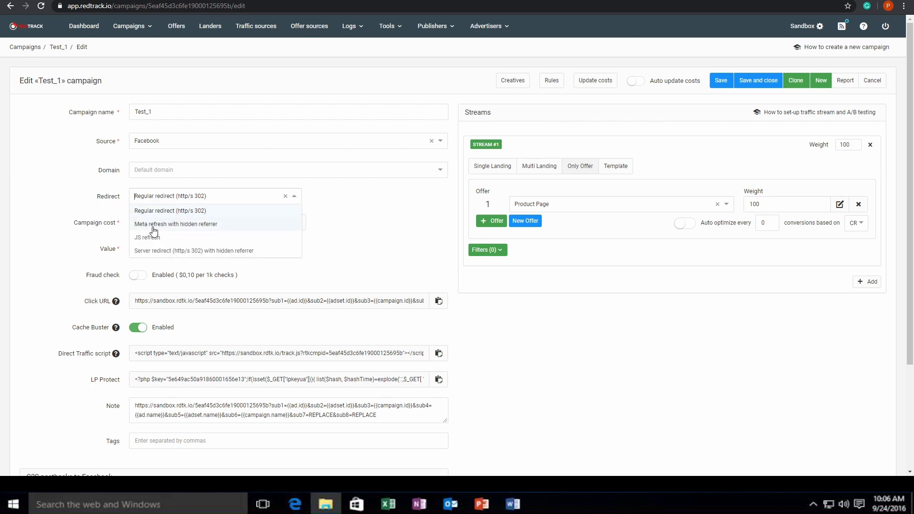
{"action": "mouse_move", "coordinate": [187, 242]}
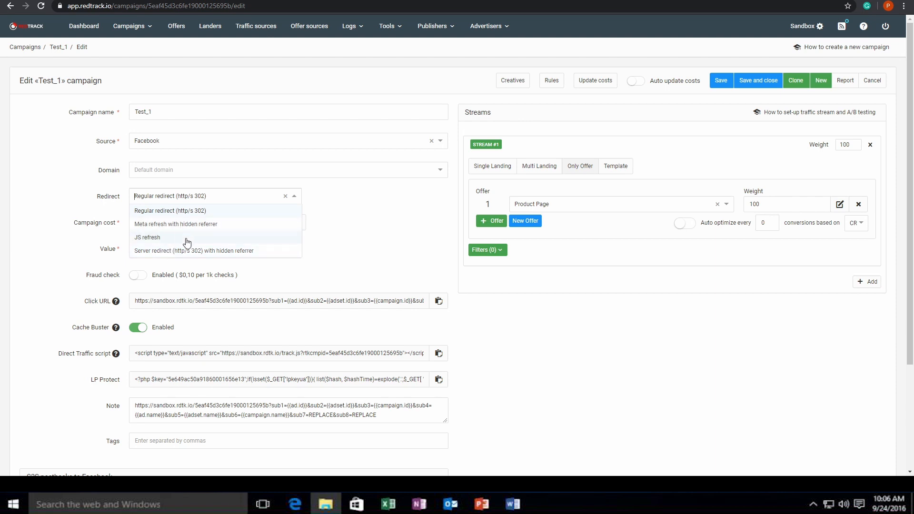
{"action": "mouse_move", "coordinate": [346, 244]}
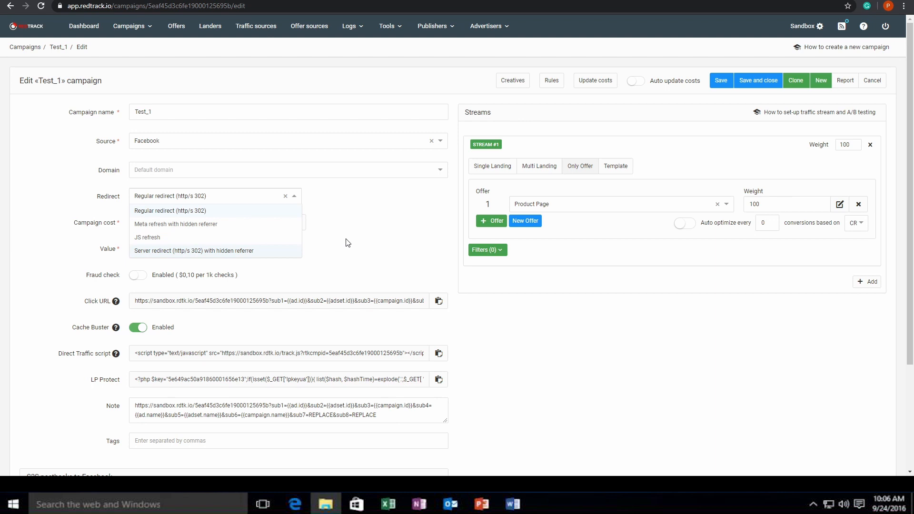
Step: Close the redirect choices, keeping Regular redirect (http/s 302)
{"action": "left_click", "coordinate": [171, 211]}
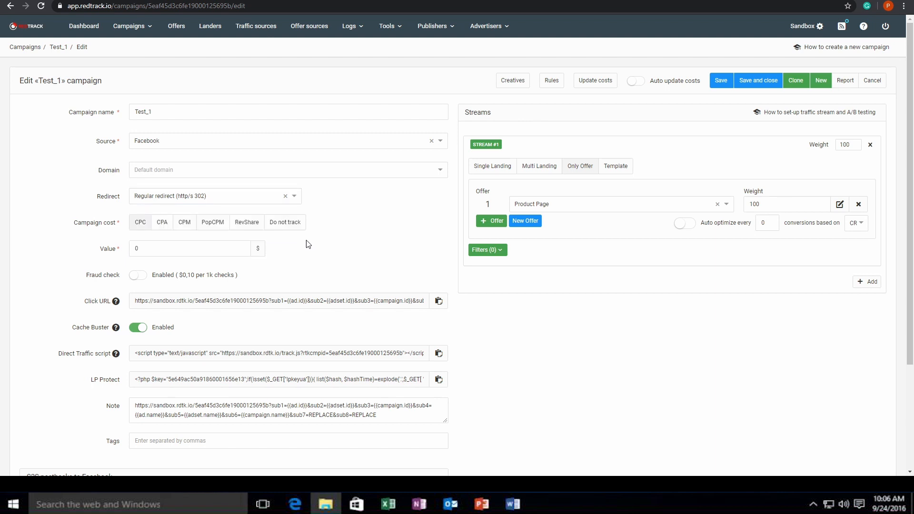
{"action": "mouse_move", "coordinate": [161, 222]}
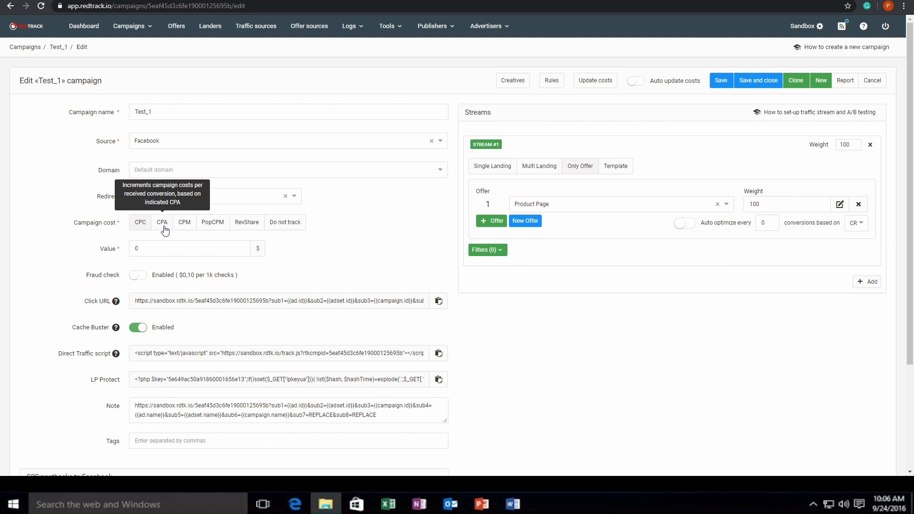
{"action": "mouse_move", "coordinate": [326, 255]}
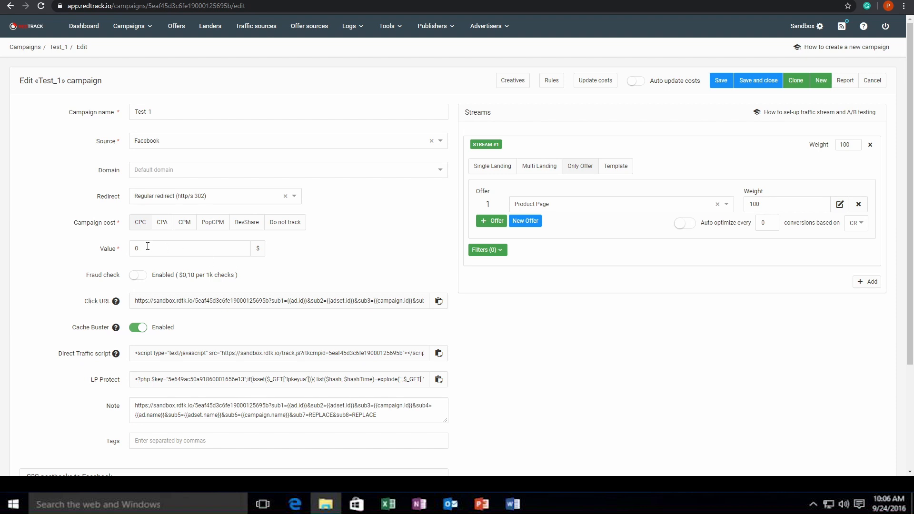
{"action": "mouse_move", "coordinate": [171, 247]}
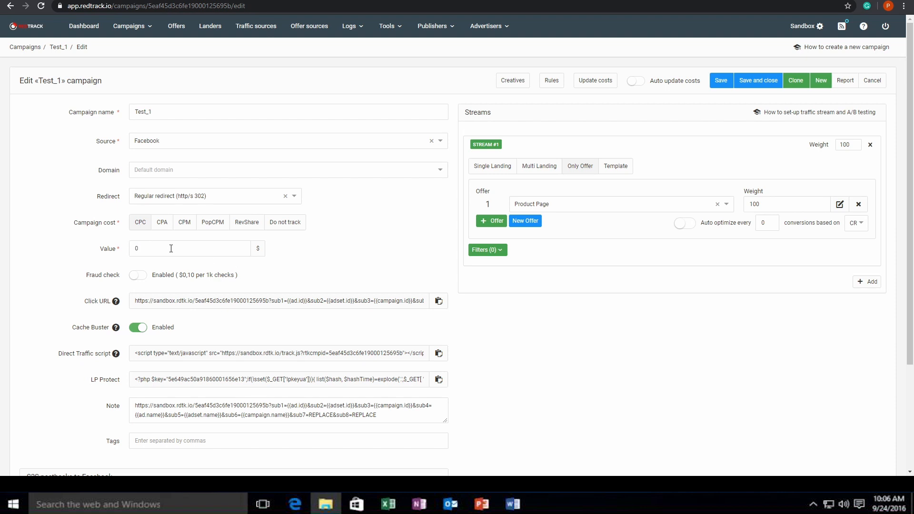
{"action": "mouse_move", "coordinate": [276, 259]}
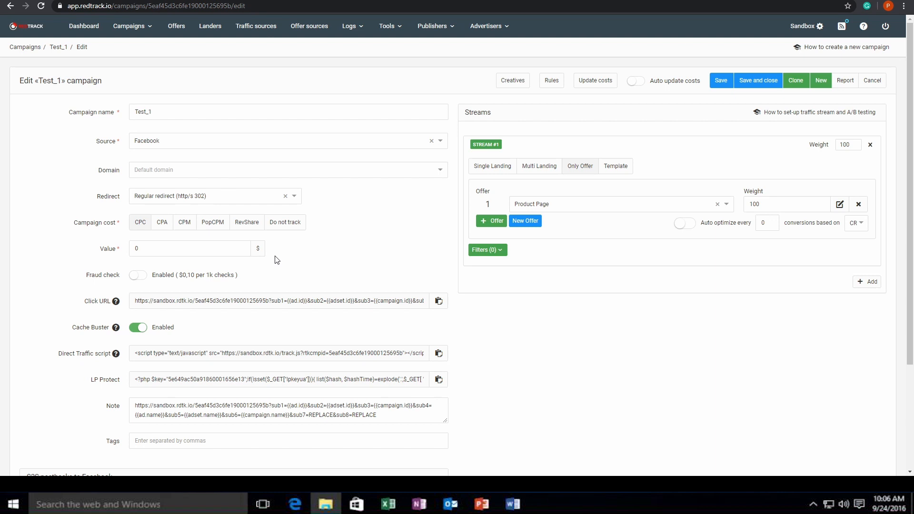
{"action": "scroll", "scroll_direction": "down", "scroll_amount": 3}
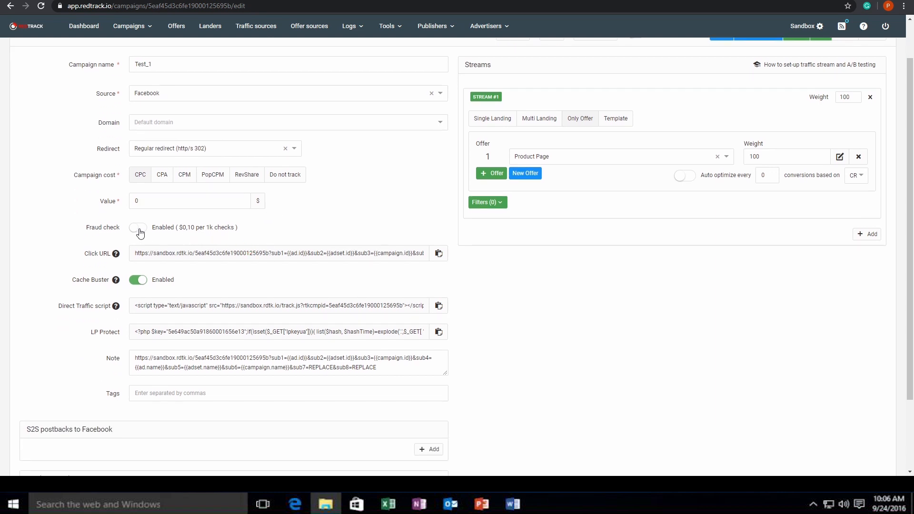
{"action": "left_click", "coordinate": [138, 228]}
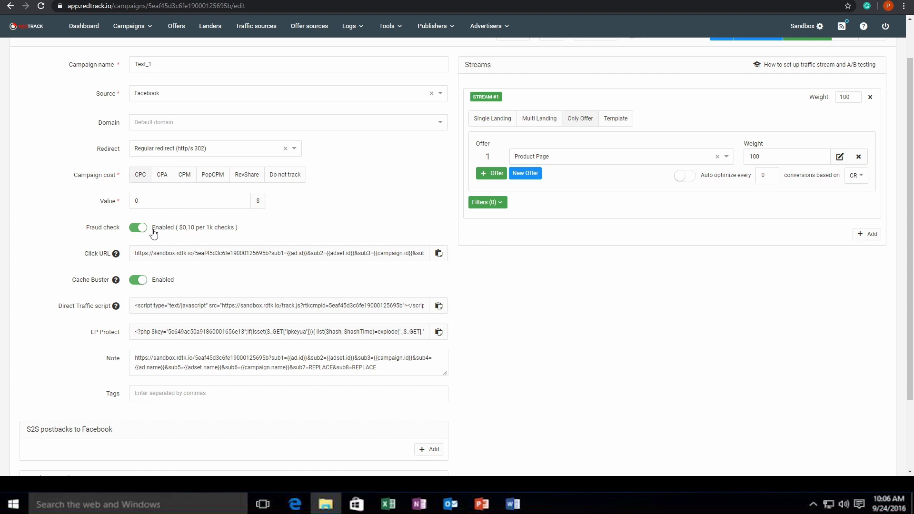
{"action": "mouse_move", "coordinate": [115, 253]}
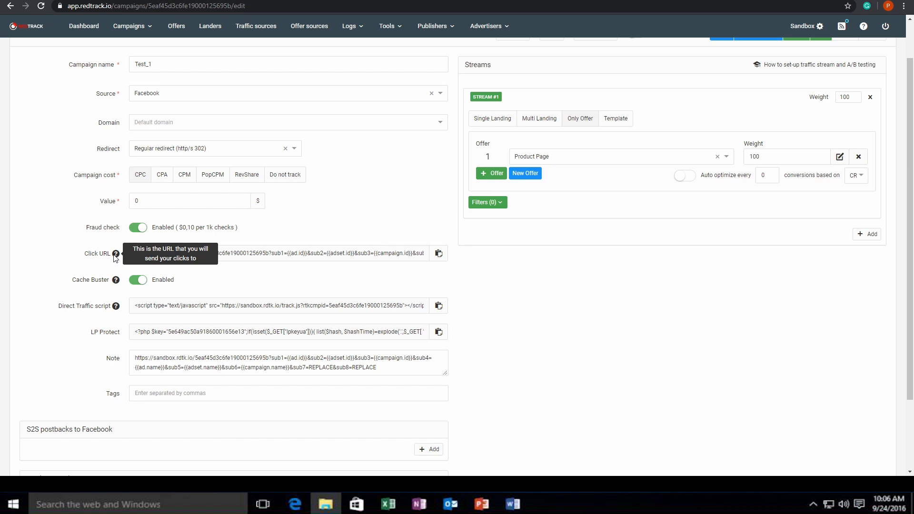
{"action": "triple_click", "coordinate": [285, 362]}
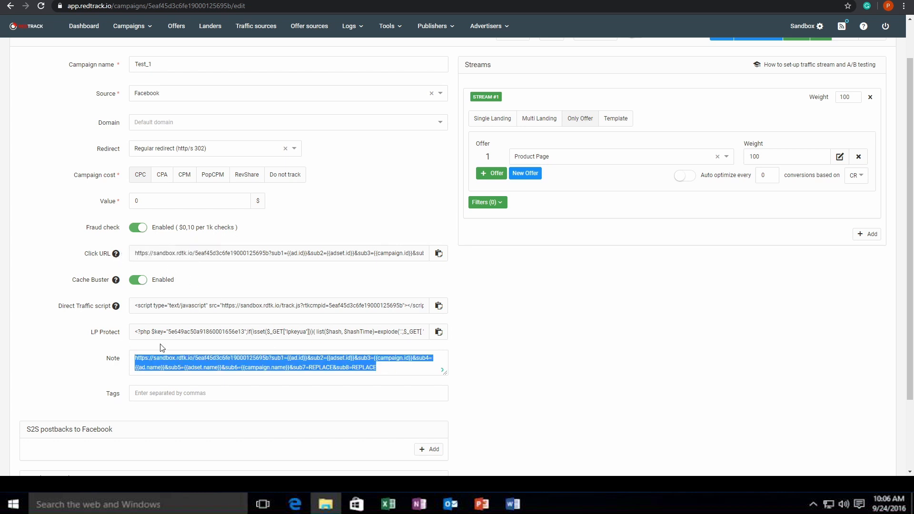
{"action": "left_click", "coordinate": [404, 367]}
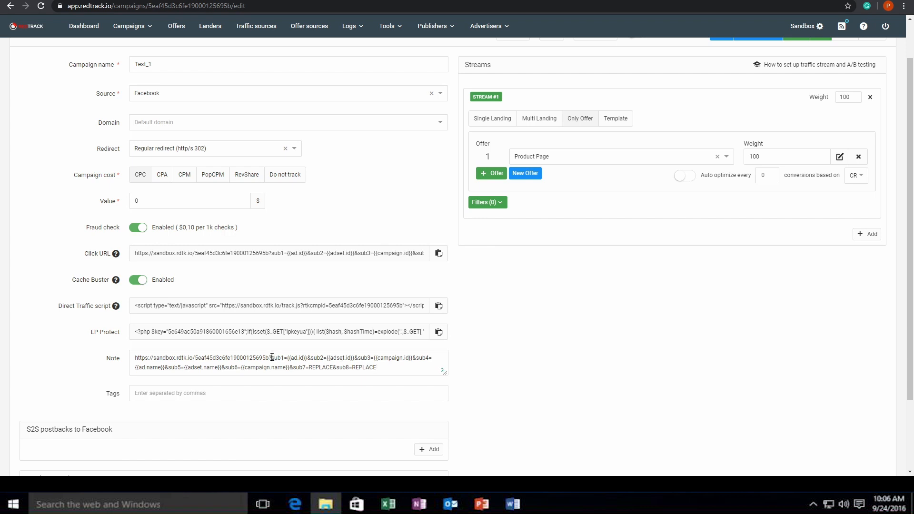
{"action": "mouse_move", "coordinate": [250, 349]}
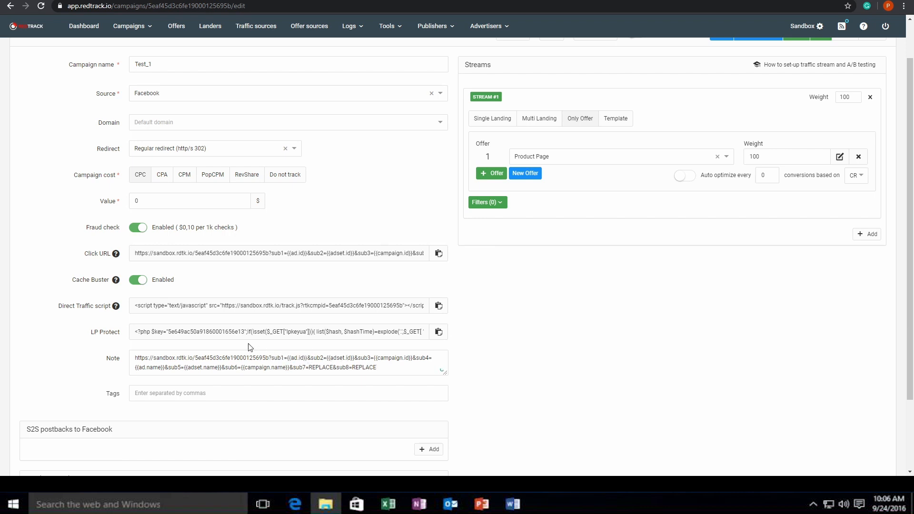
{"action": "mouse_move", "coordinate": [116, 280]}
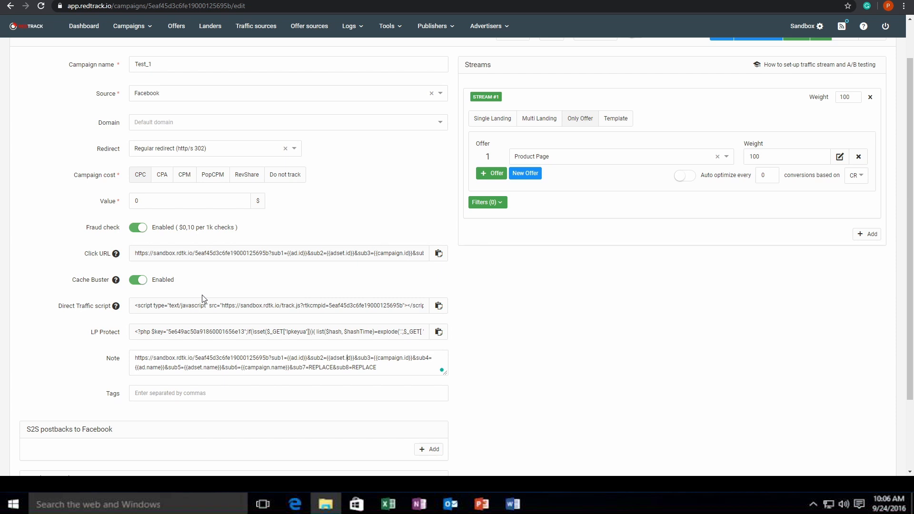
{"action": "mouse_move", "coordinate": [117, 305]}
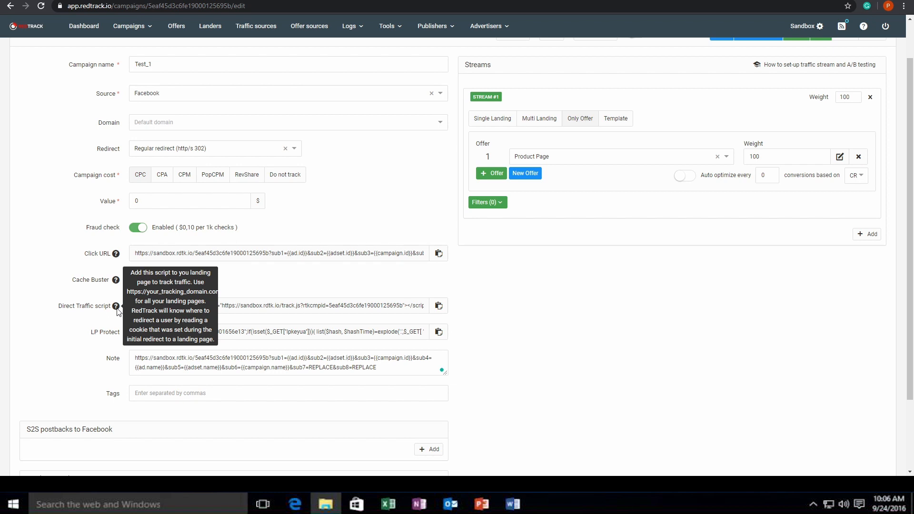
{"action": "mouse_move", "coordinate": [117, 321]}
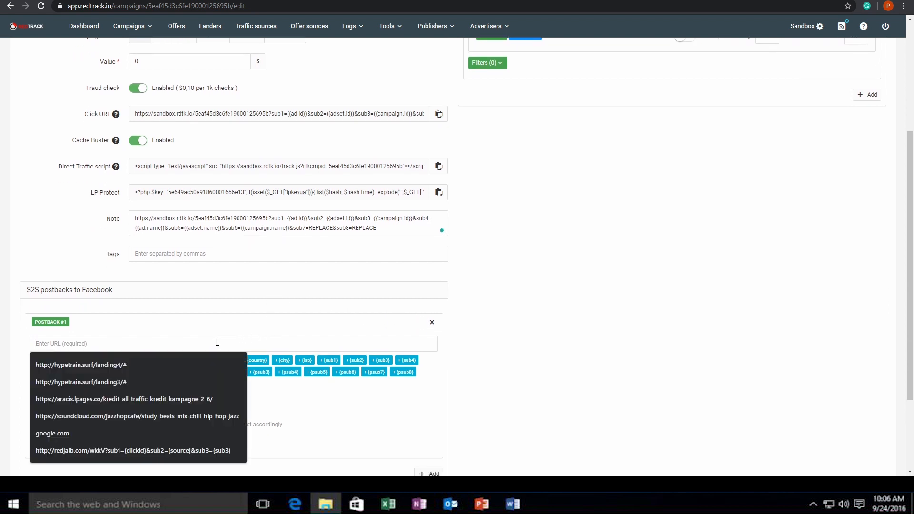
Step: Add an S2S postback row to Facebook and save the Test_1 campaign
{"action": "left_click", "coordinate": [230, 320]}
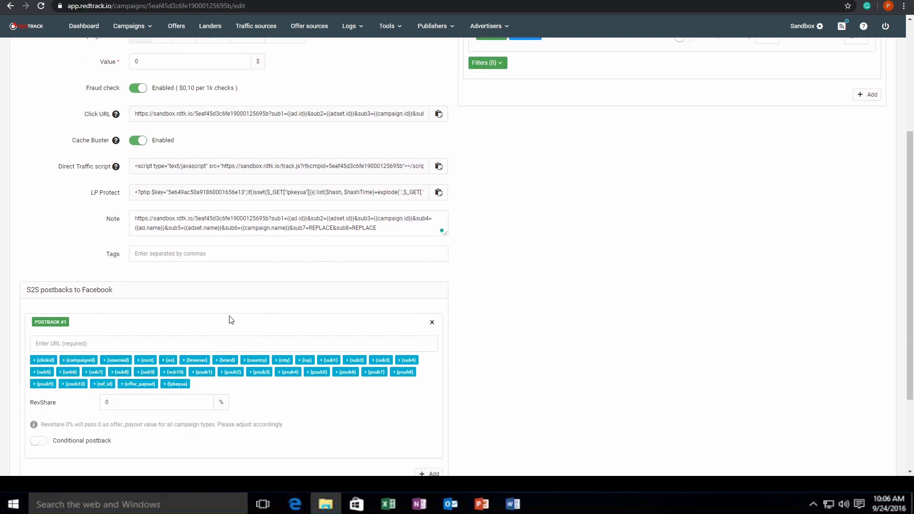
{"action": "scroll", "scroll_direction": "up", "scroll_amount": 3}
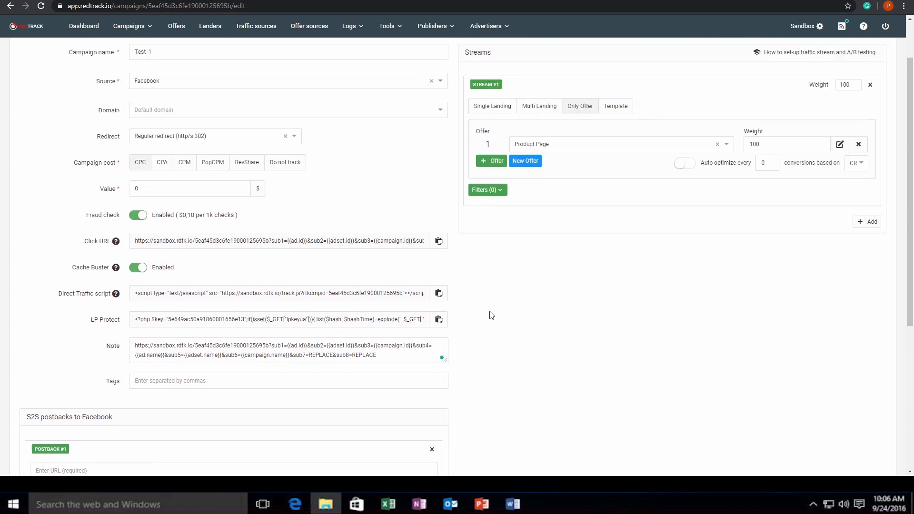
{"action": "scroll", "scroll_direction": "up", "scroll_amount": 3}
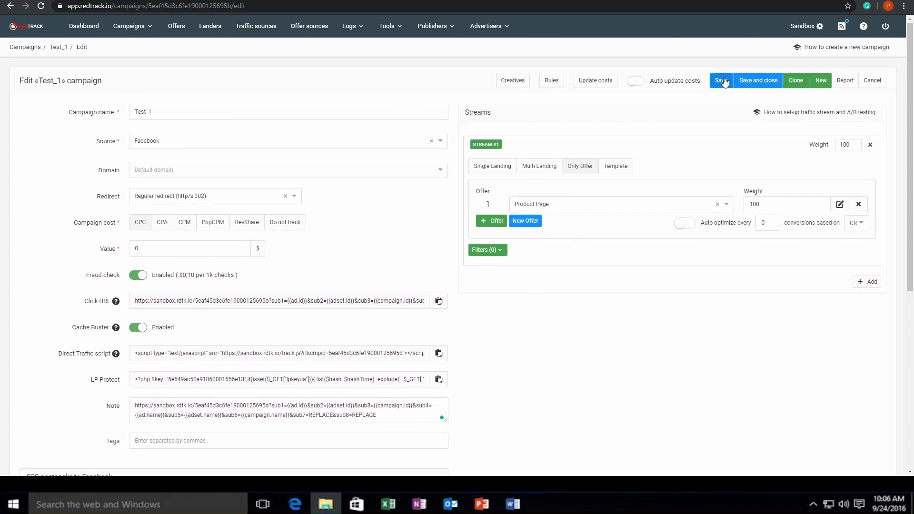
{"action": "left_click", "coordinate": [721, 80]}
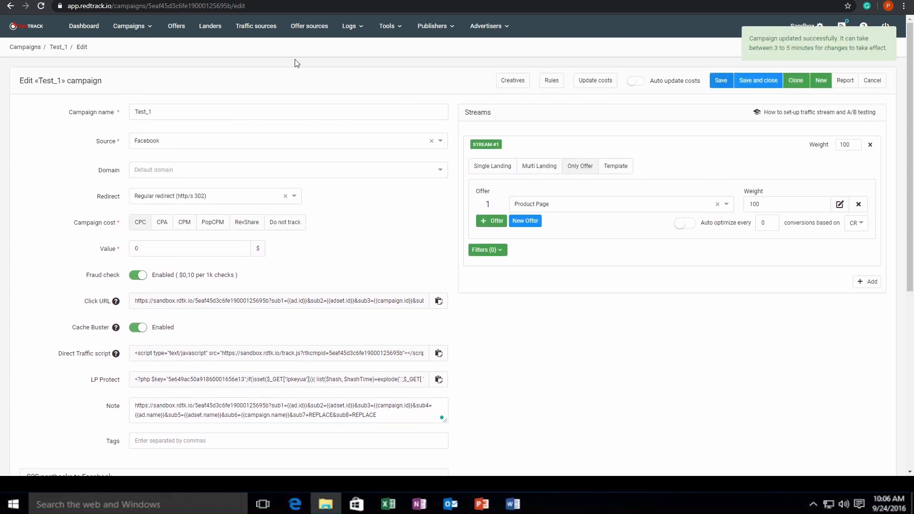
{"action": "mouse_move", "coordinate": [512, 80]}
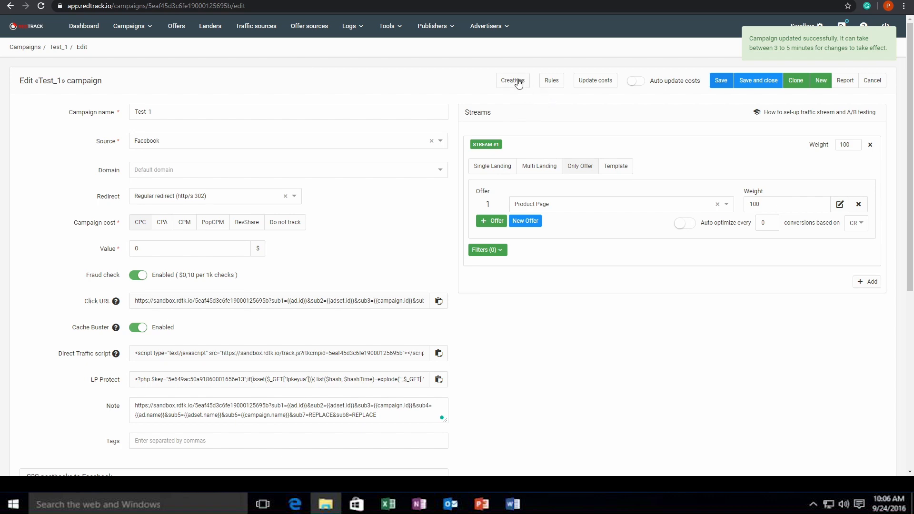
Step: Review the campaign's Creatives dialog and close it without adding any
{"action": "left_click", "coordinate": [512, 79]}
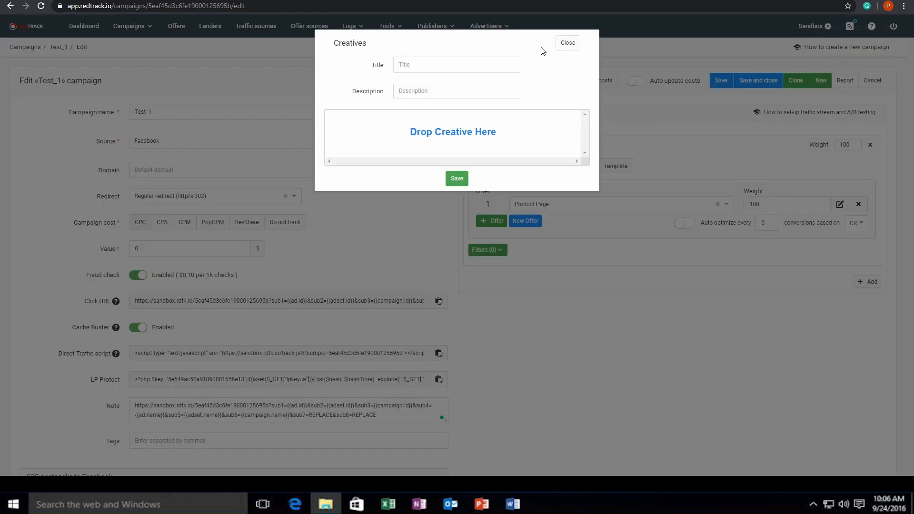
{"action": "left_click", "coordinate": [567, 42]}
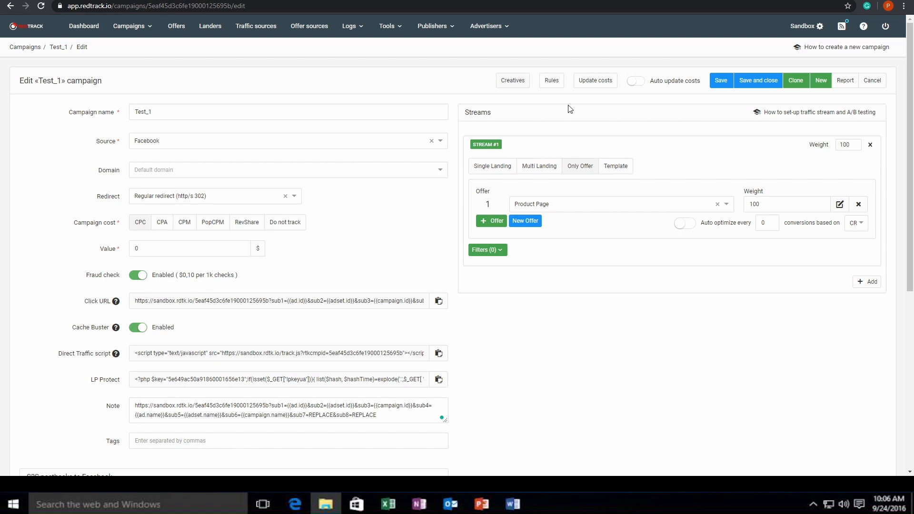
{"action": "left_click", "coordinate": [594, 80]}
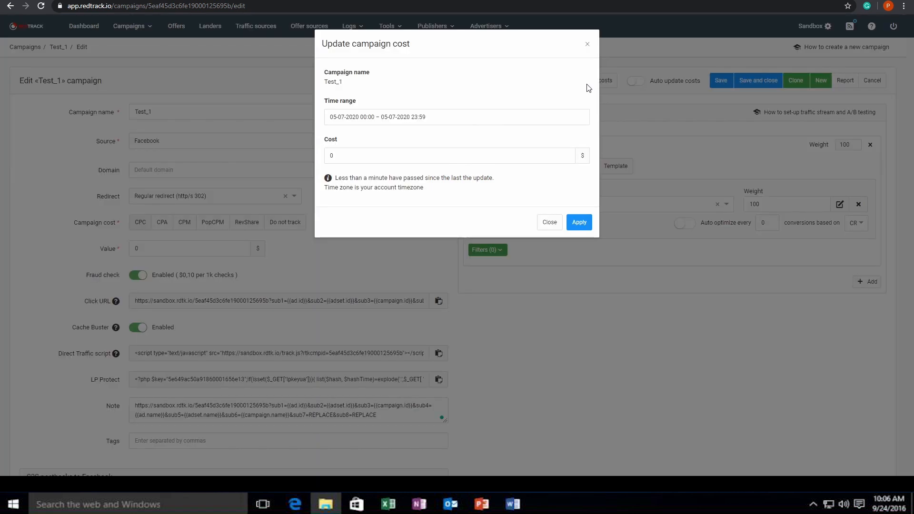
{"action": "mouse_move", "coordinate": [458, 155]}
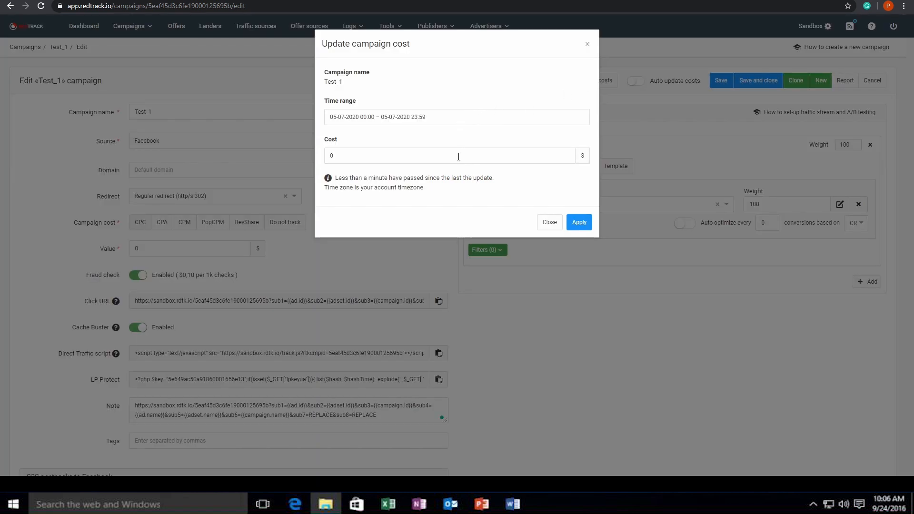
{"action": "left_click", "coordinate": [456, 116]}
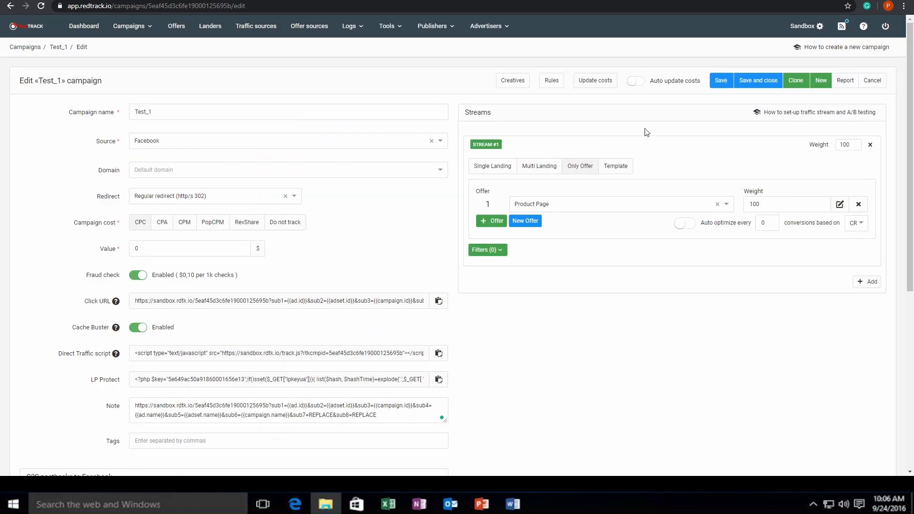
{"action": "mouse_move", "coordinate": [84, 26]}
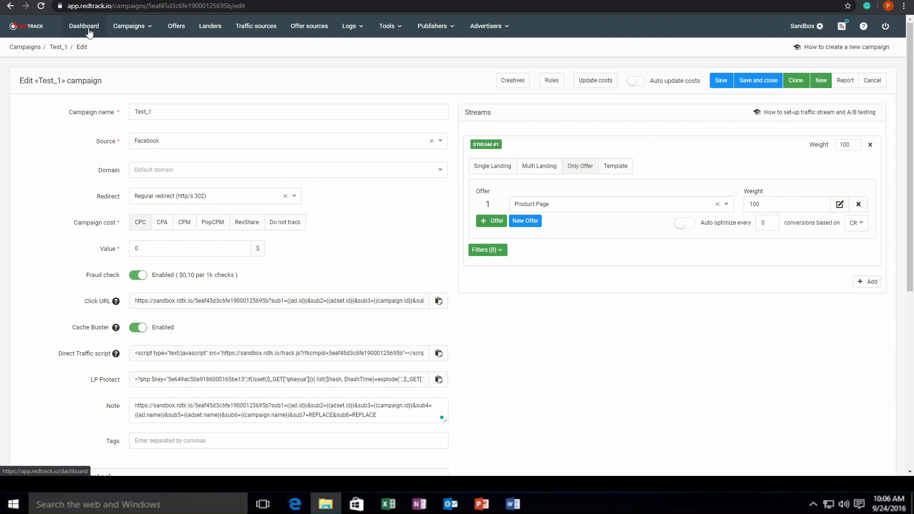